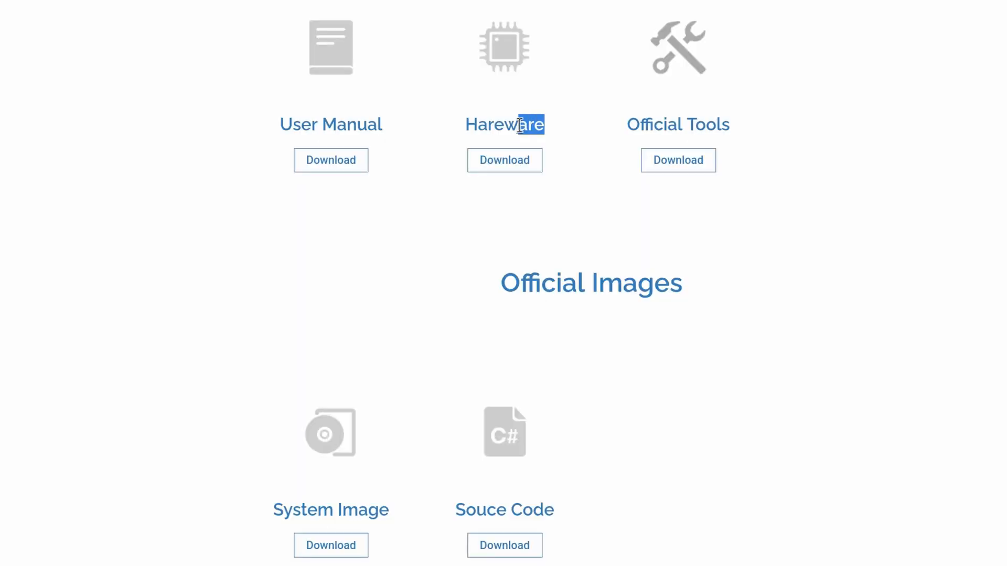
Leave the vendor's System Image downloads page and go to the armbian.com home page.
click(331, 546)
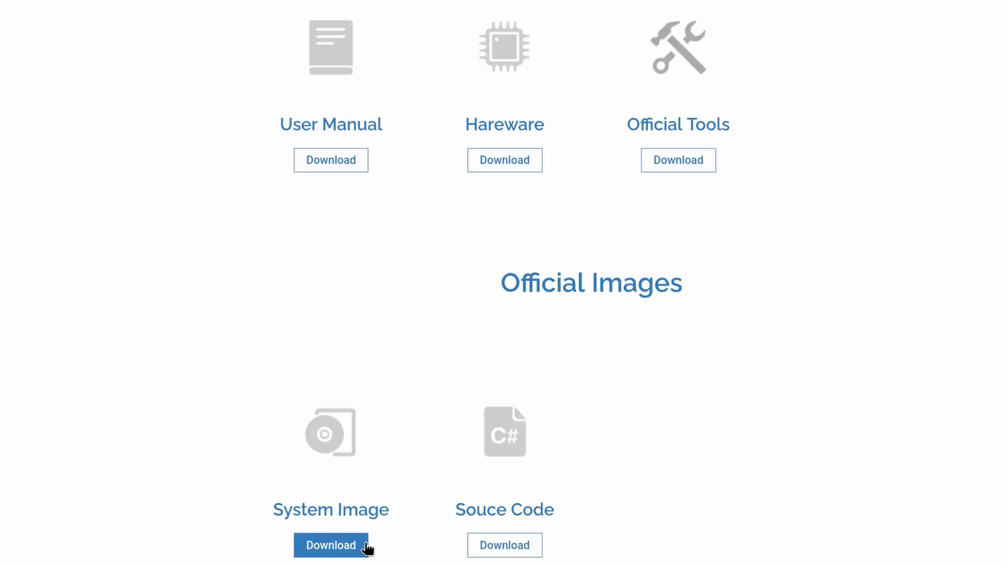
click(331, 545)
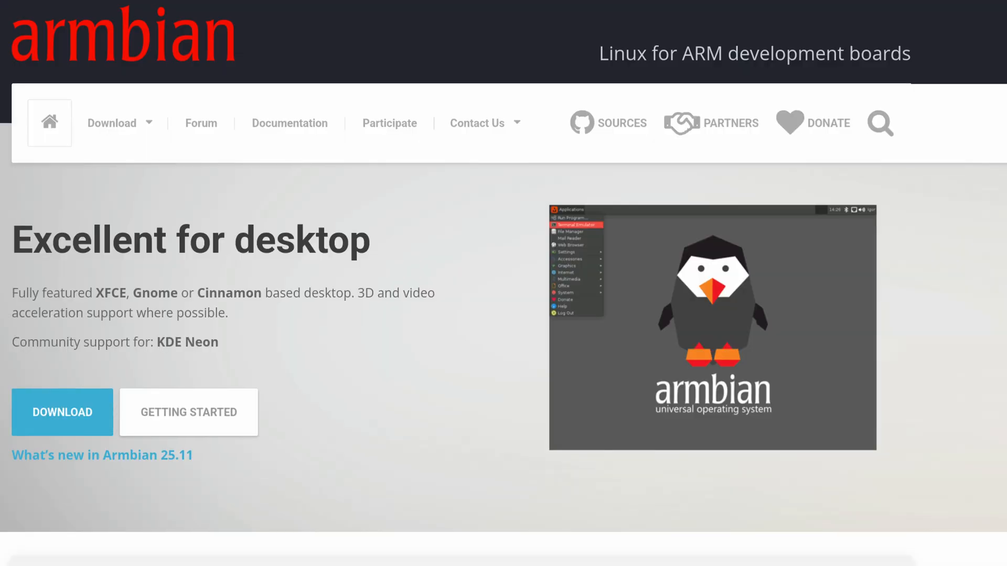
scroll(down, 3)
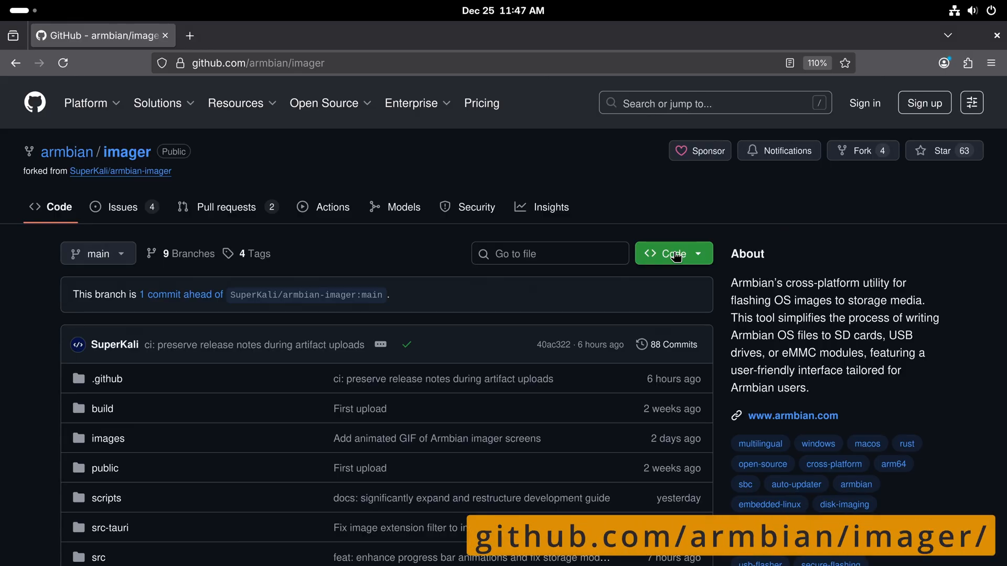
Open the Armbian Imager v1.1.9 release and download Armbian.Imager_1.1.9_amd64.AppImage.
scroll(down, 3)
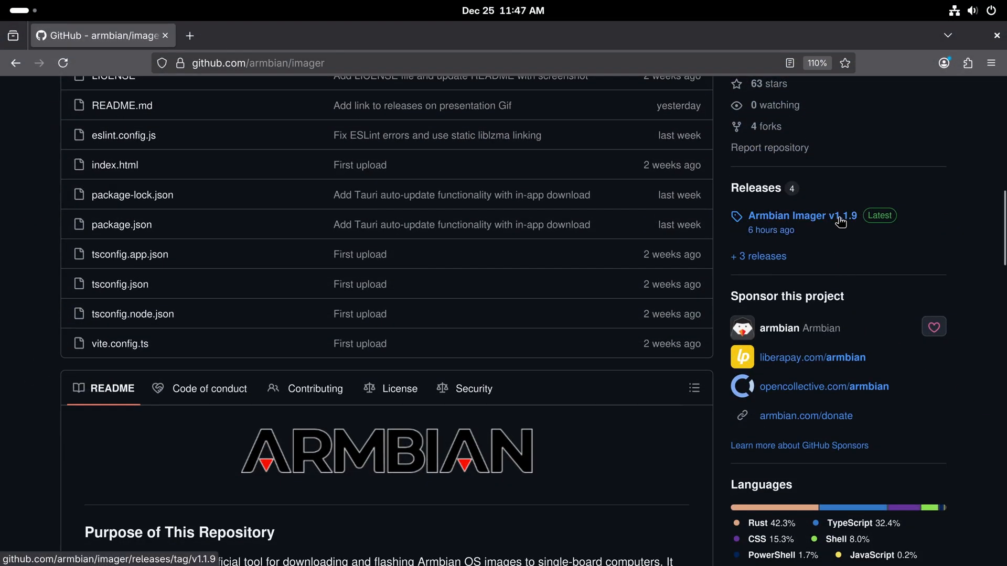
click(802, 215)
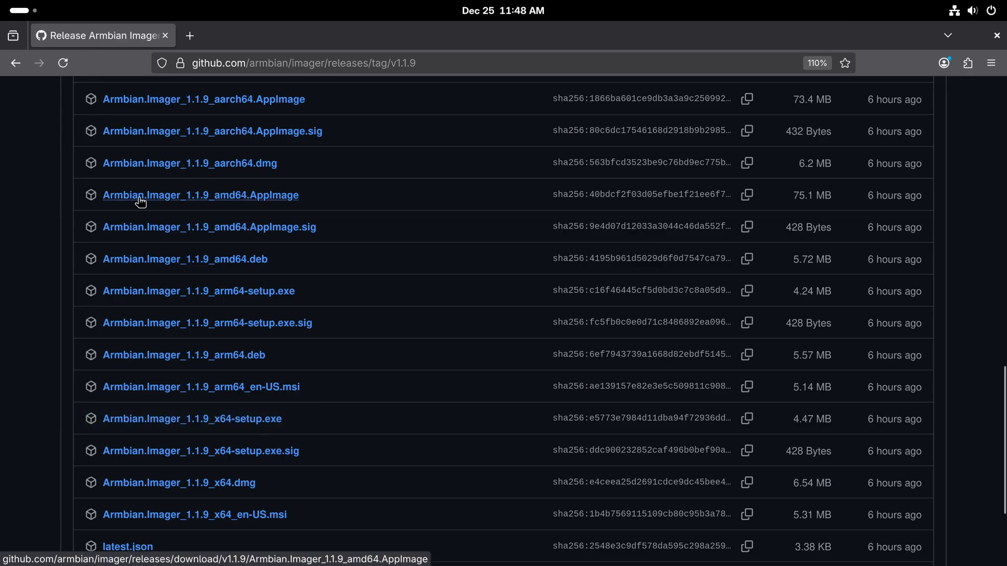
click(199, 195)
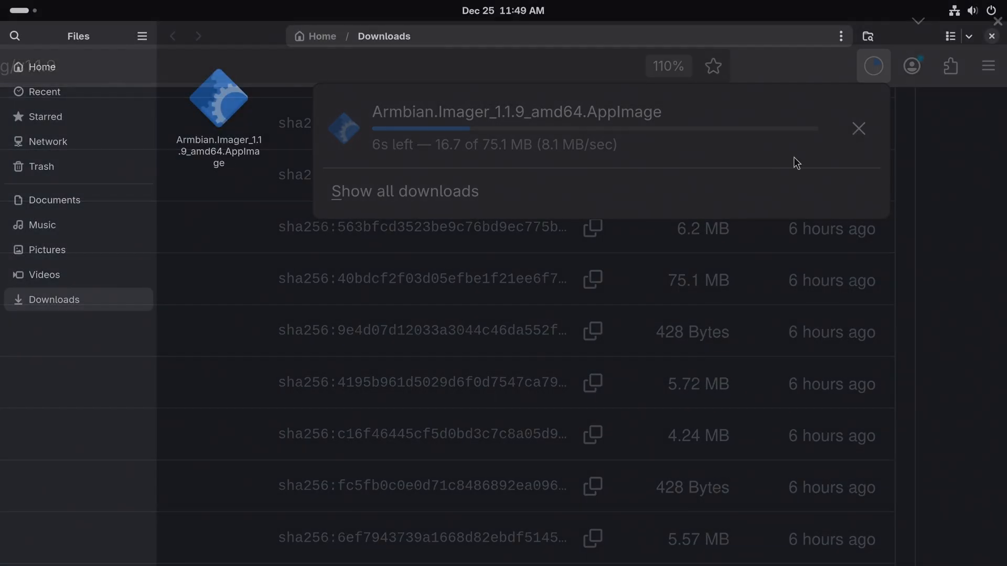
Make the Armbian Imager AppImage in Downloads executable with chmod +x, then launch it.
click(218, 97)
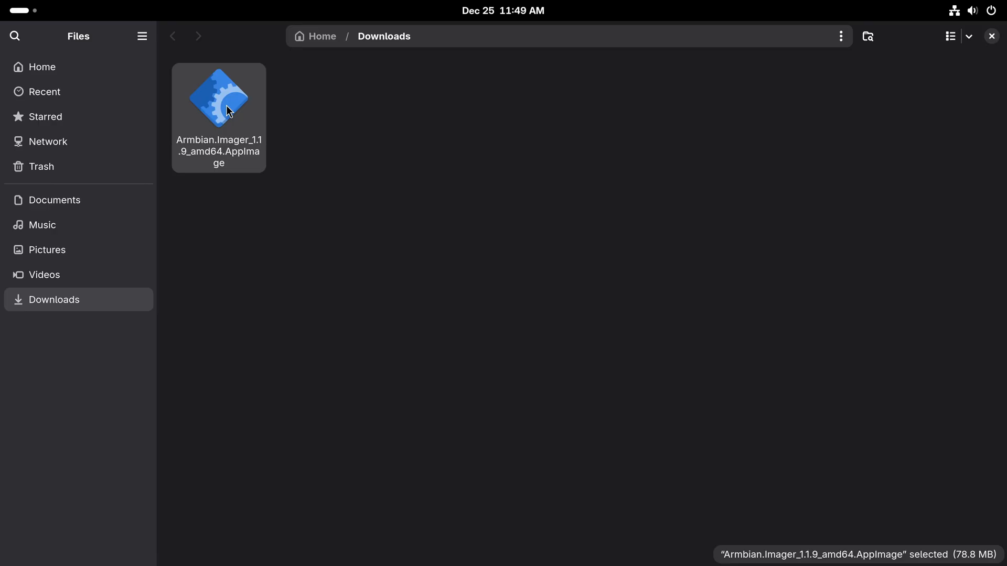
mouse_move(261, 122)
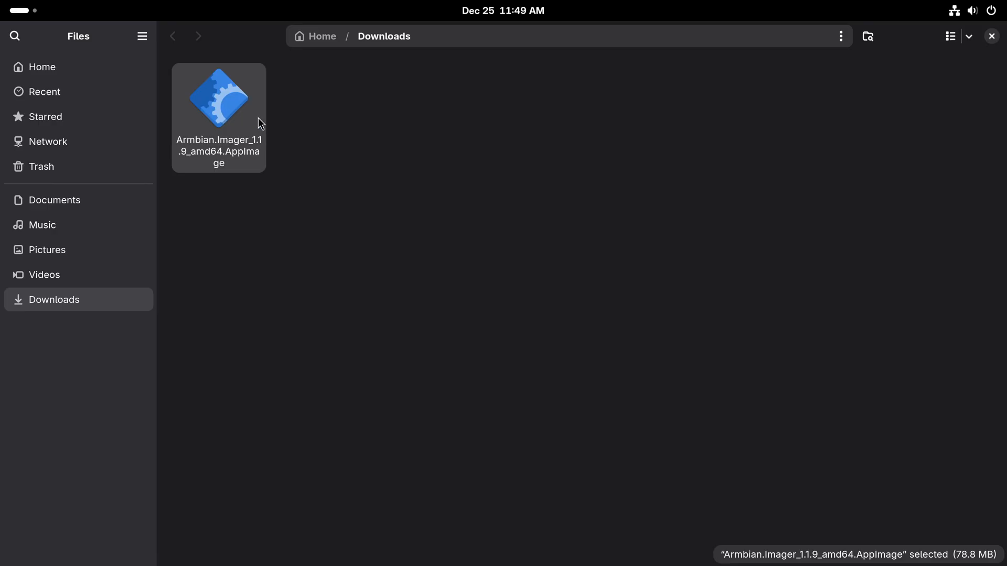
right_click(218, 102)
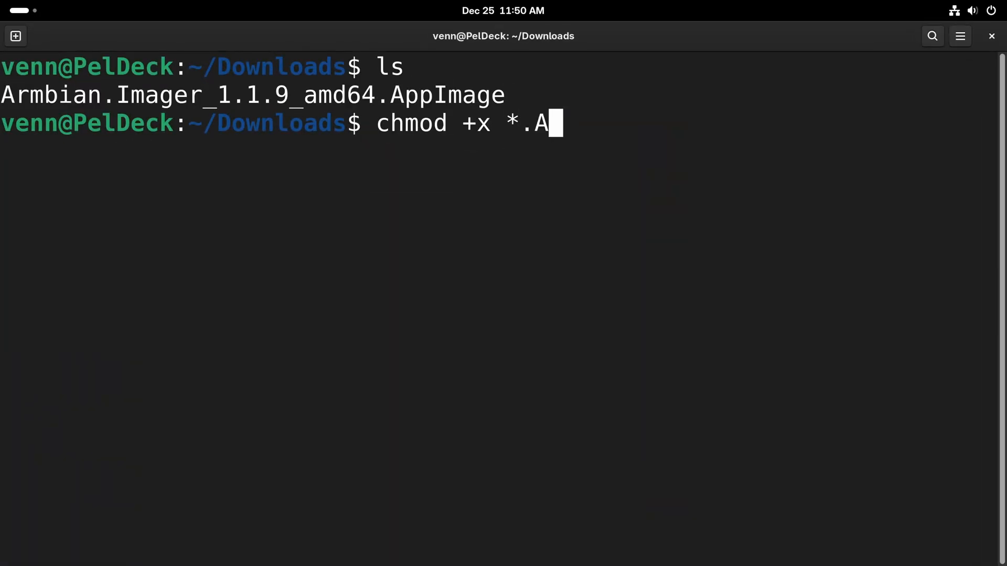
text(ppImage)
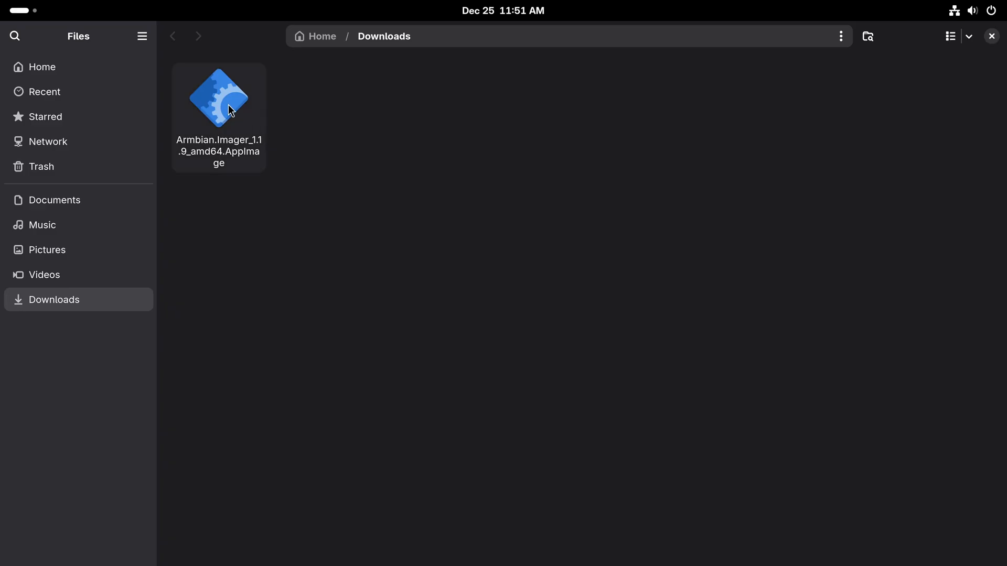
double_click(218, 97)
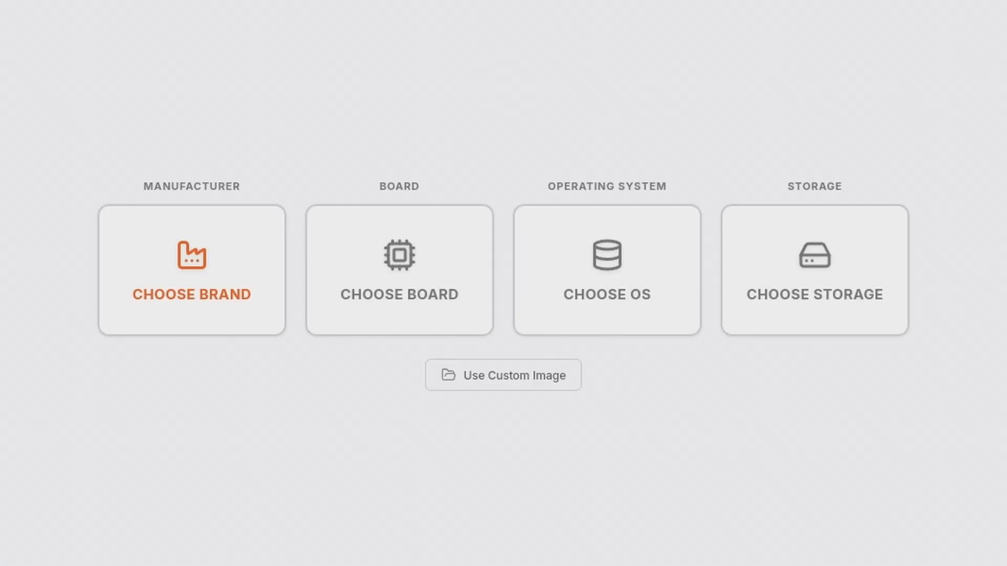
Select Radxa as the manufacturer and Rock 5 ITX as the board, searching 'it'.
click(191, 271)
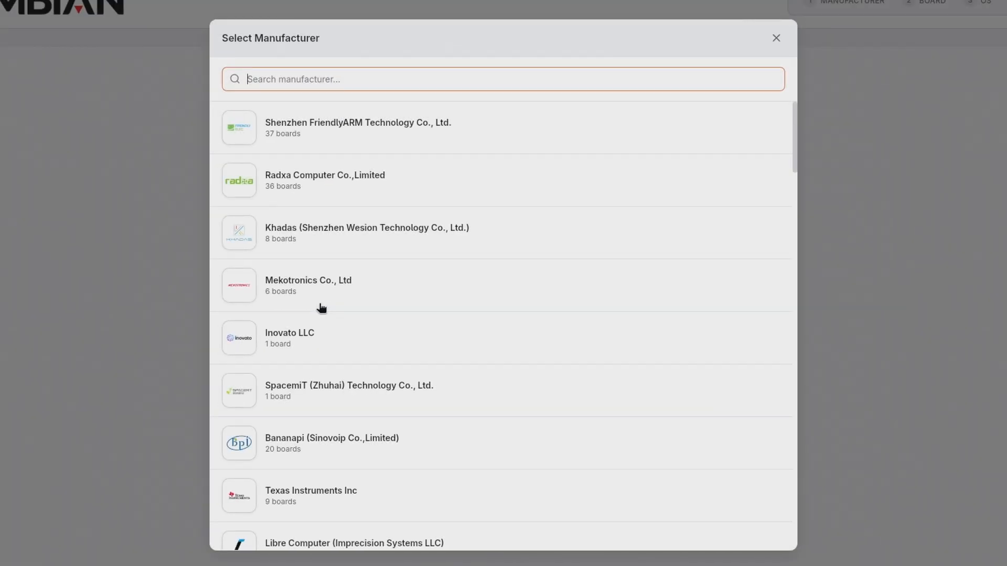
click(324, 180)
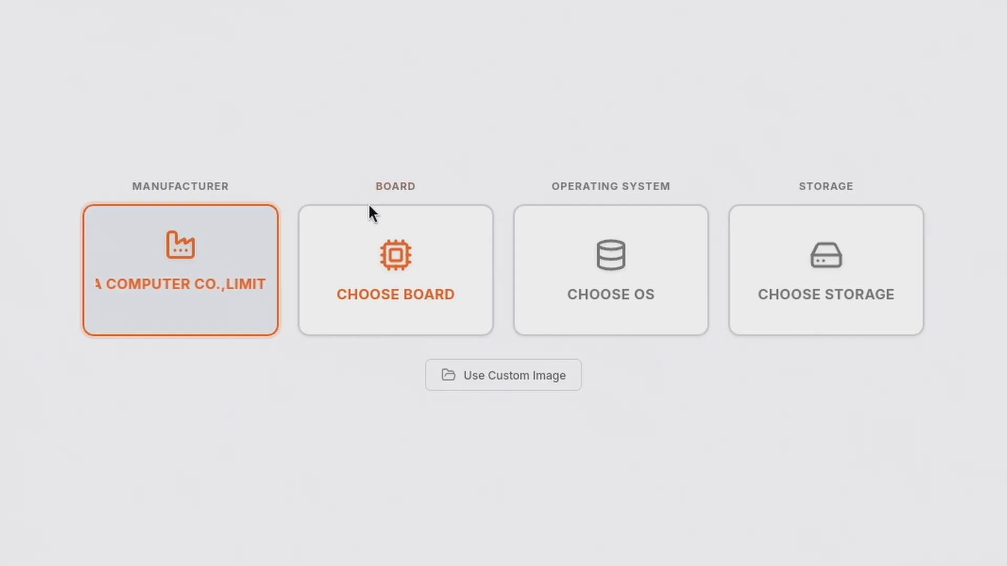
click(395, 270)
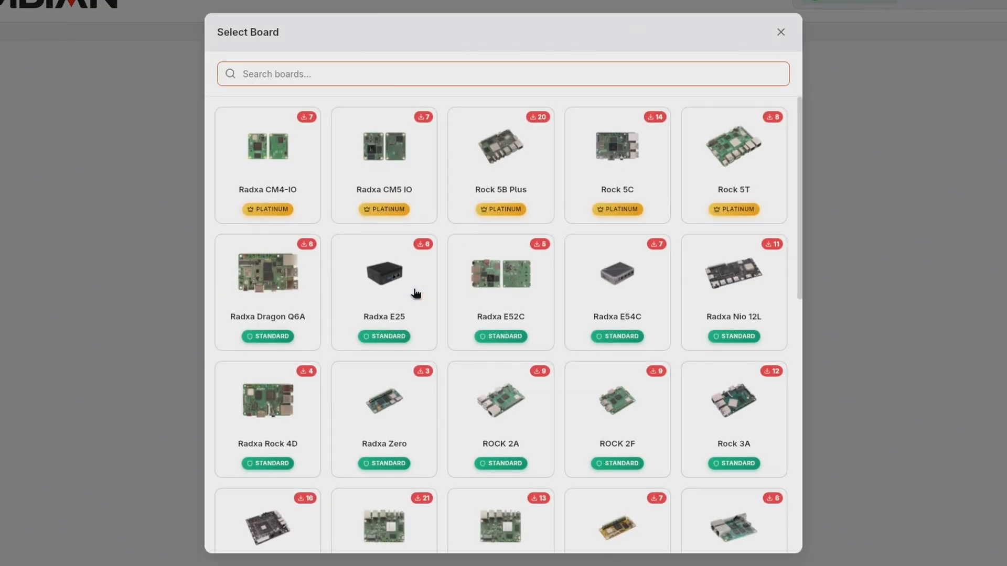
click(383, 164)
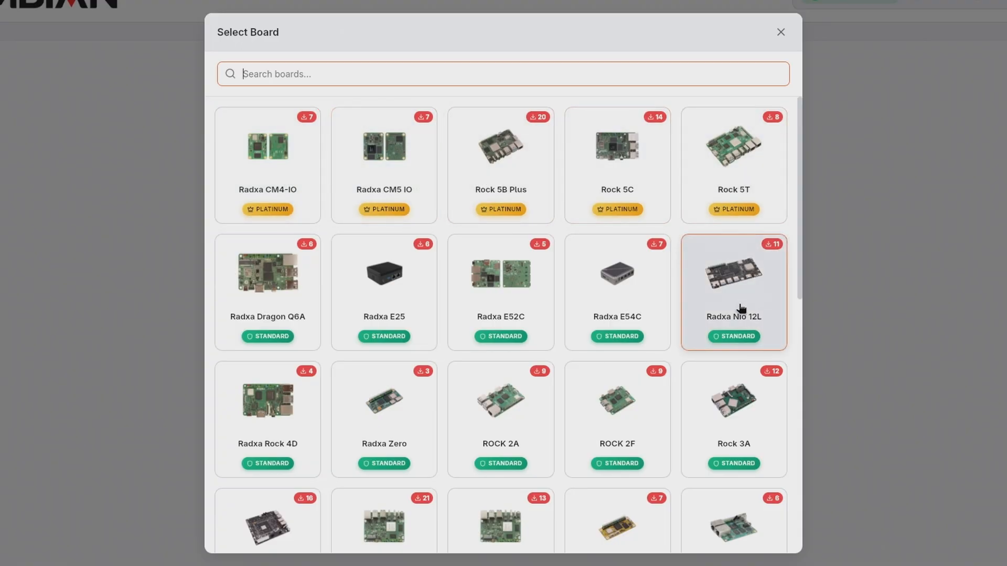
mouse_move(501, 291)
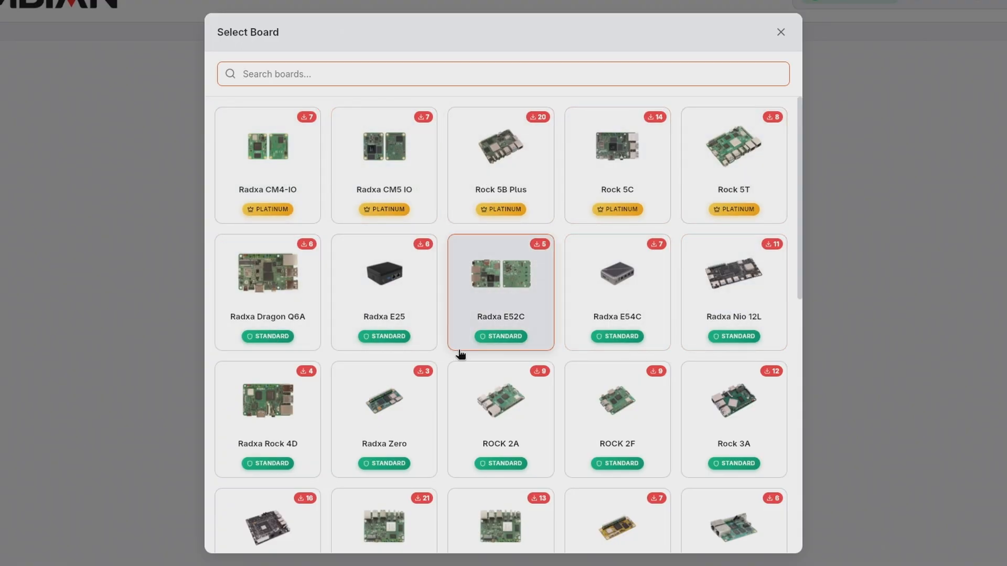
text(it)
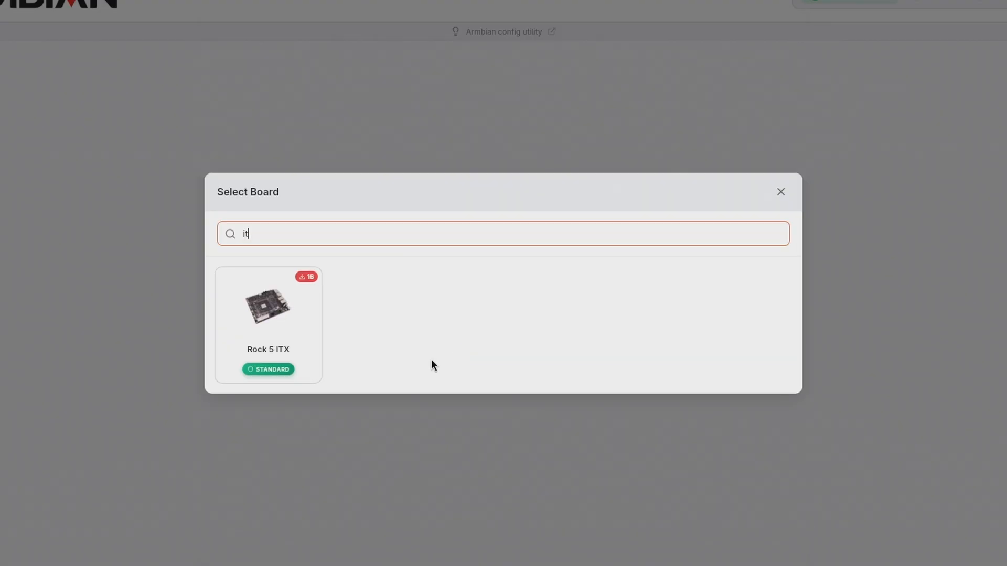
click(268, 324)
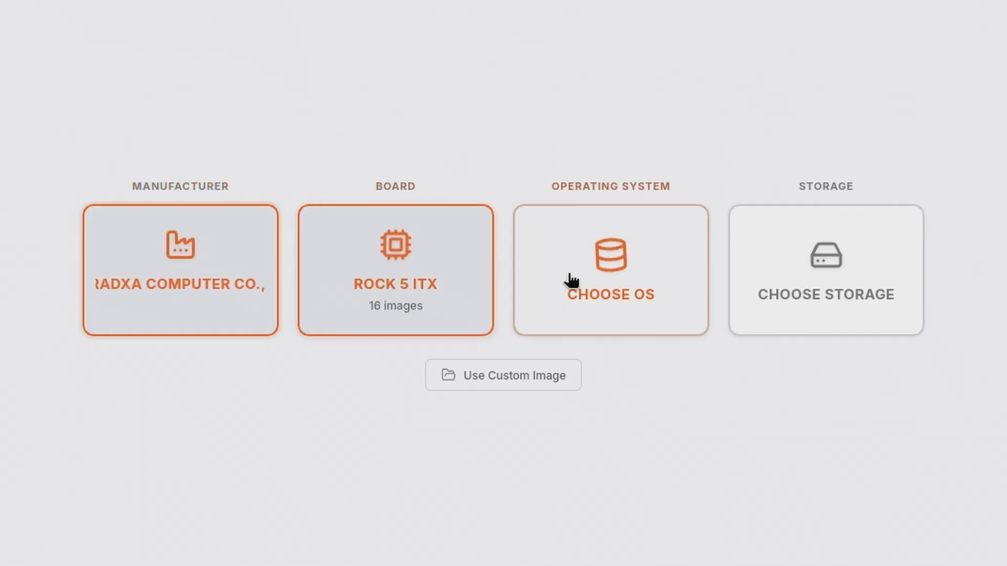
Pick the recommended Armbian 25.11.2 noble GNOME image as the OS.
click(610, 269)
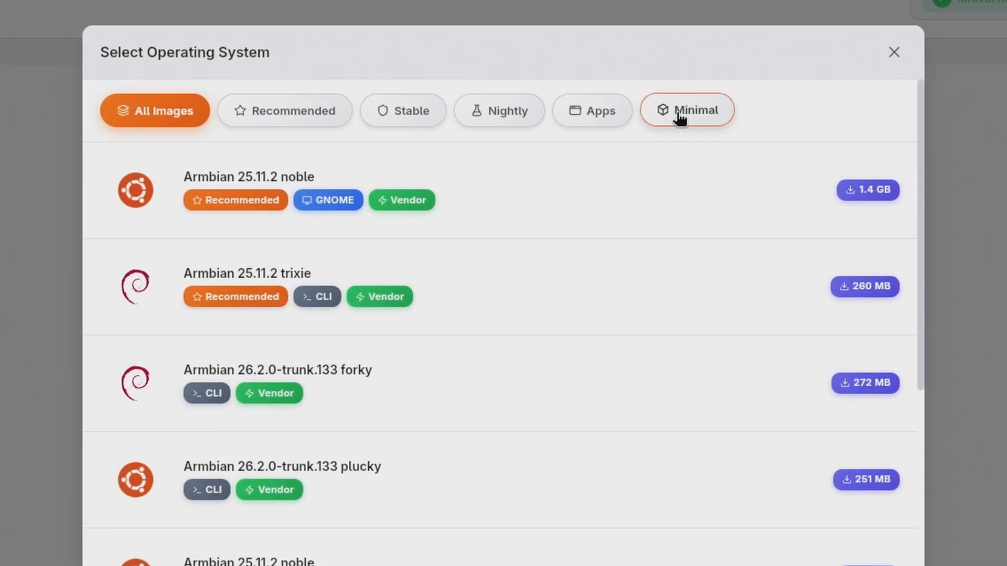
click(294, 111)
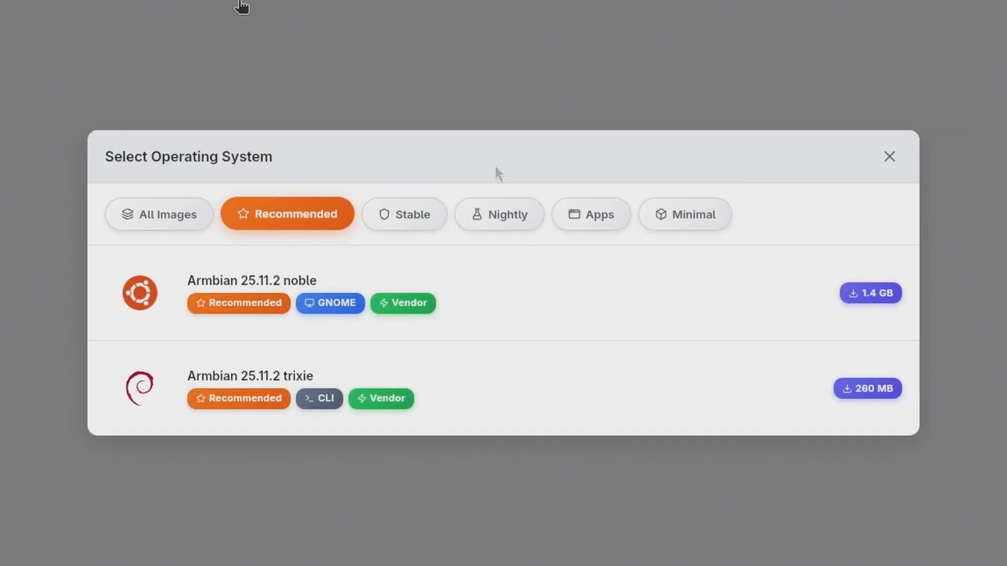
click(251, 281)
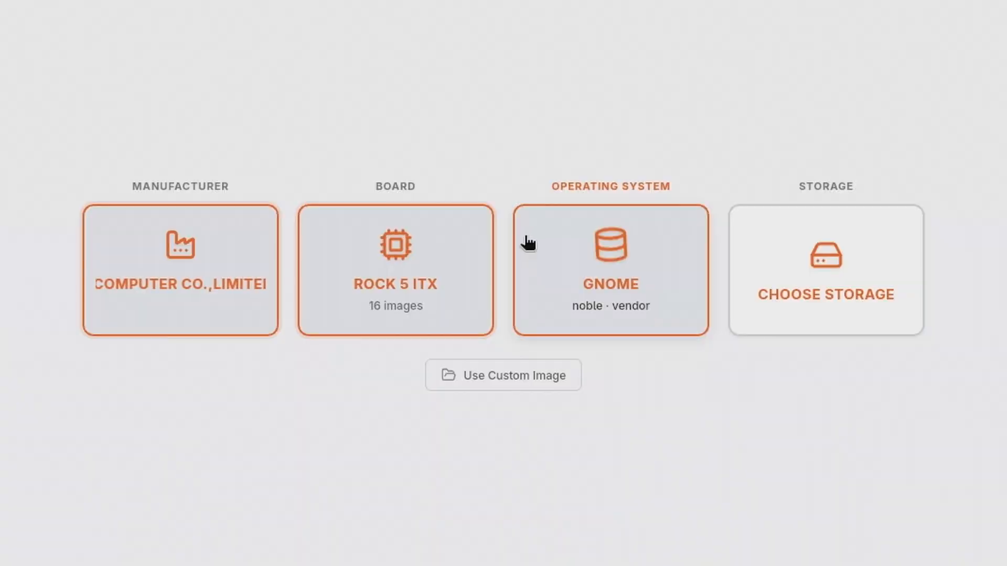
Flash the image to the 14.8 GB USB MassStorageClass (sdb) device, authenticating with the password.
click(825, 270)
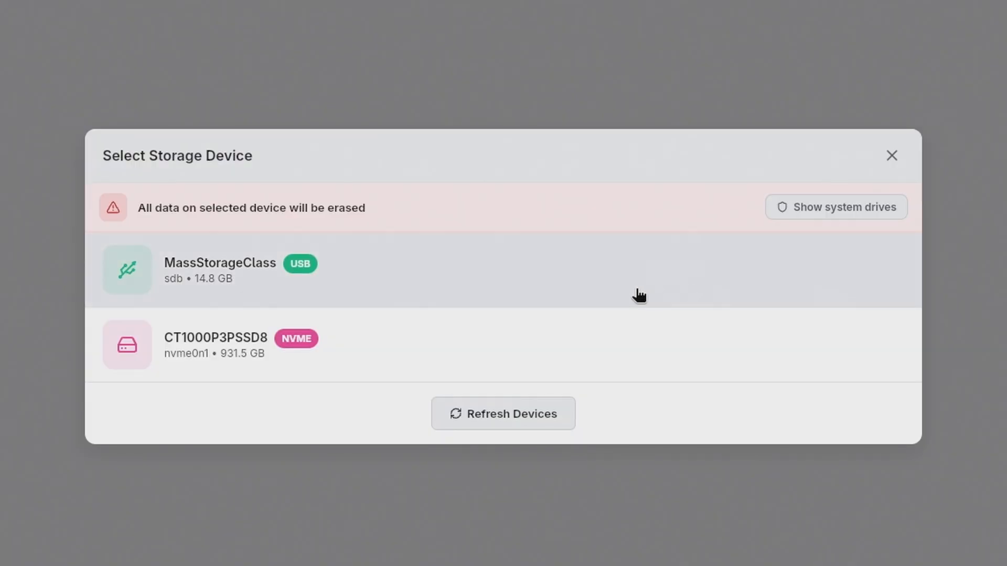
click(218, 270)
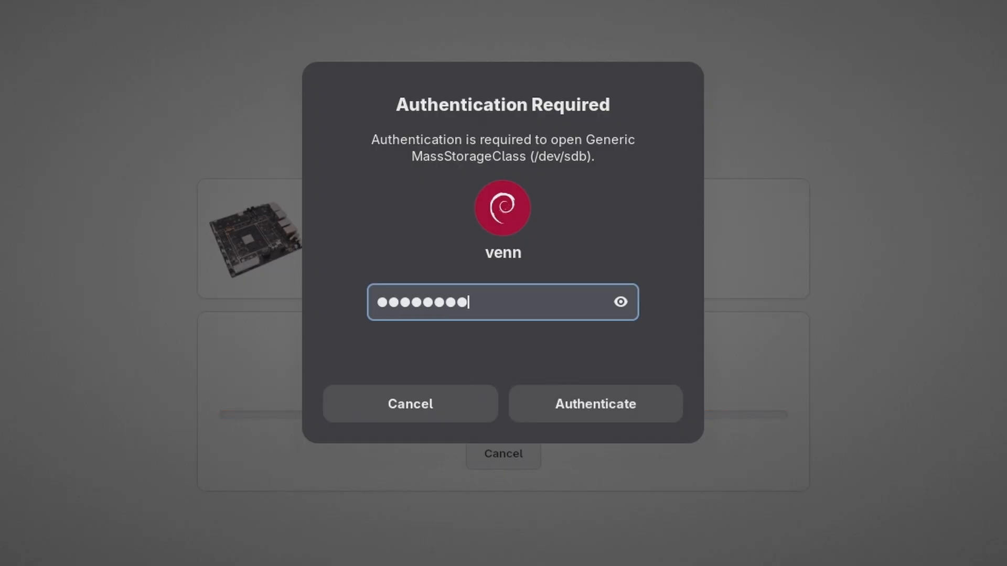
click(594, 404)
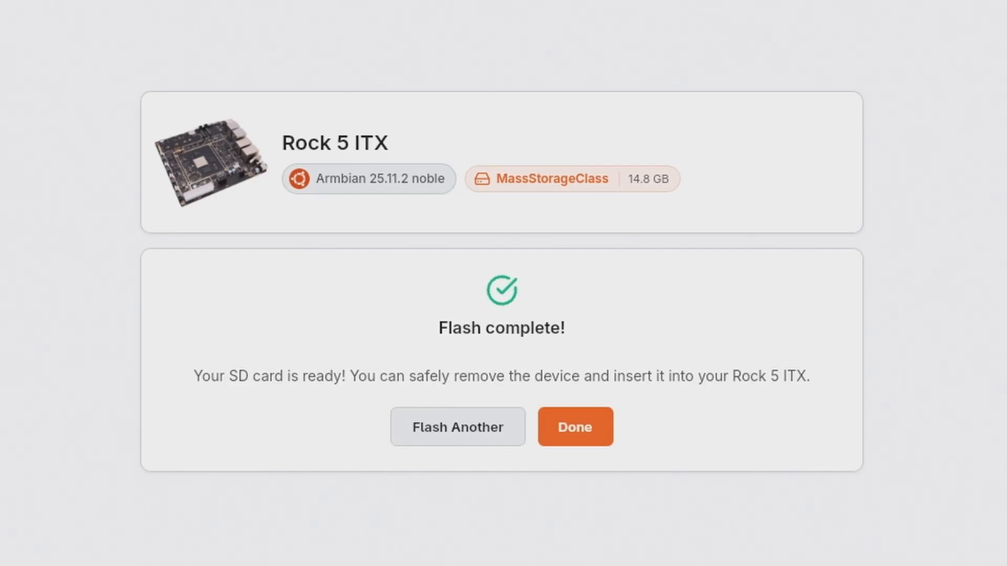
Close the imager and complete Armbian first-boot setup: root password, bash shell, sudo user.
click(574, 427)
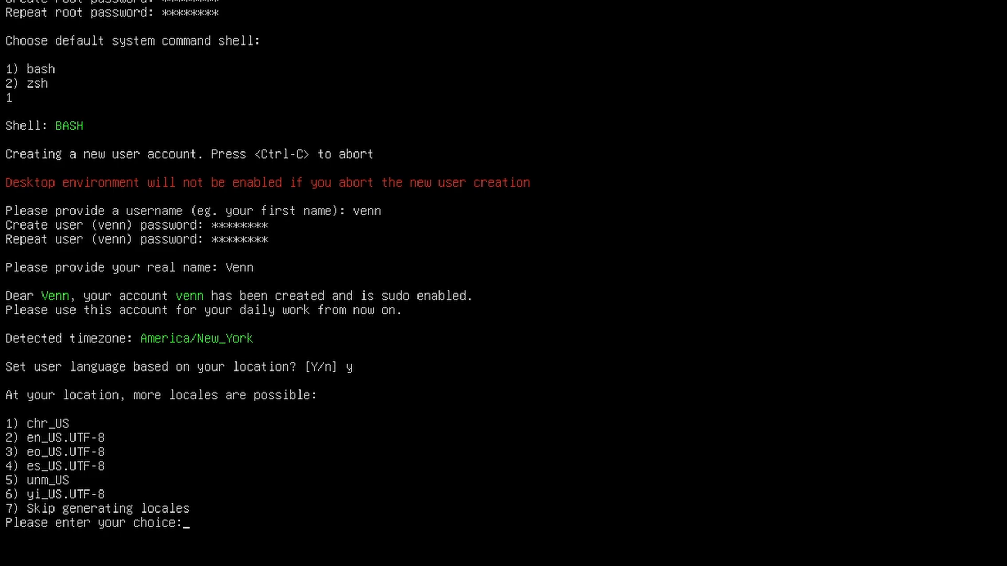
text(1)
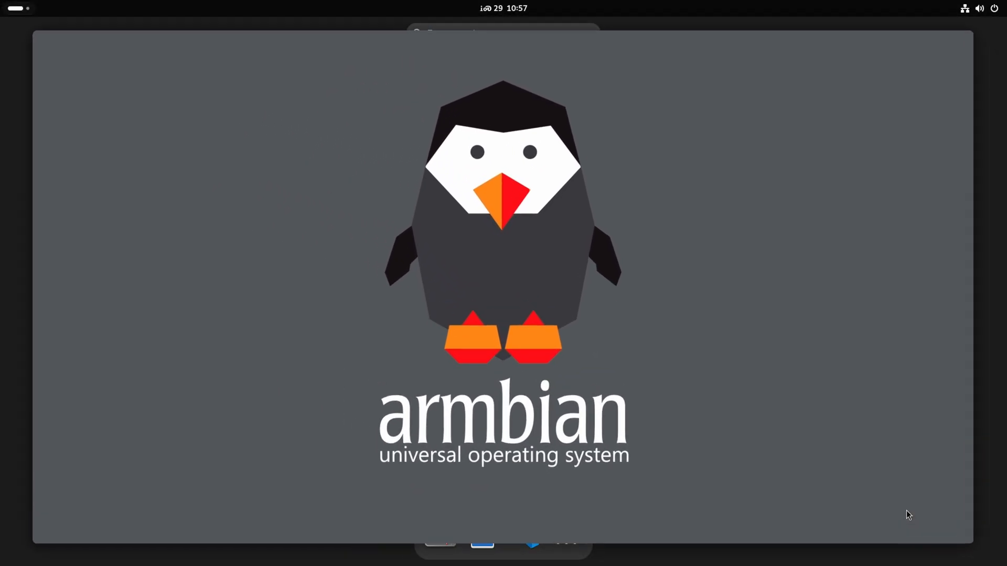
Install with eMMC boot and NVMe root on nvme0n1p2 using ext4, then sudo reboot.
click(979, 9)
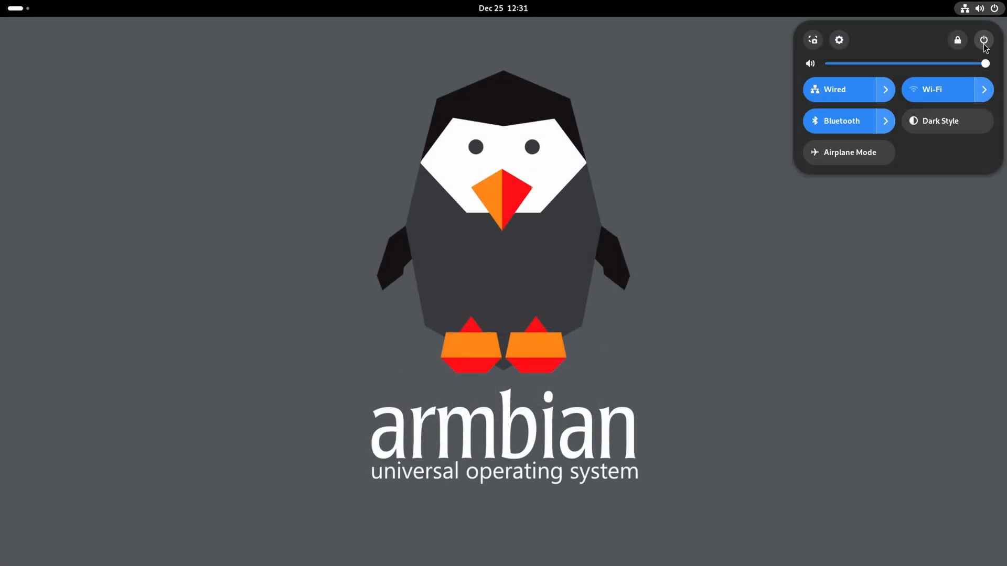
click(984, 39)
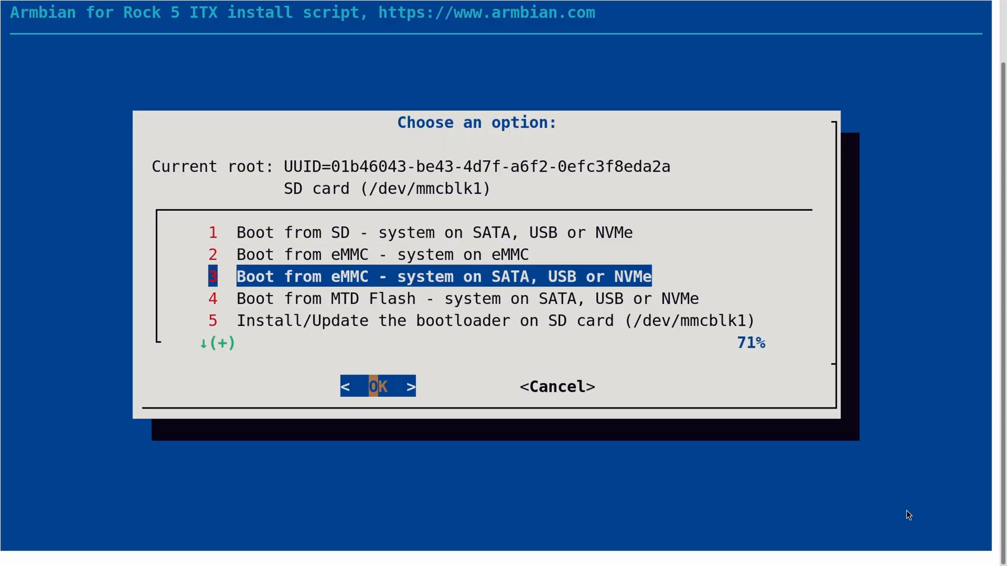
click(377, 386)
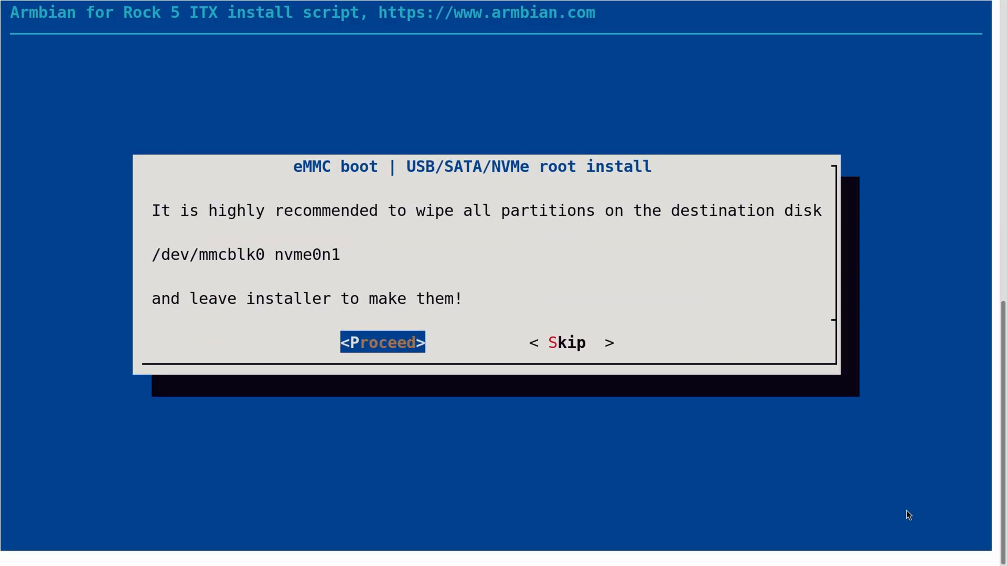
click(382, 343)
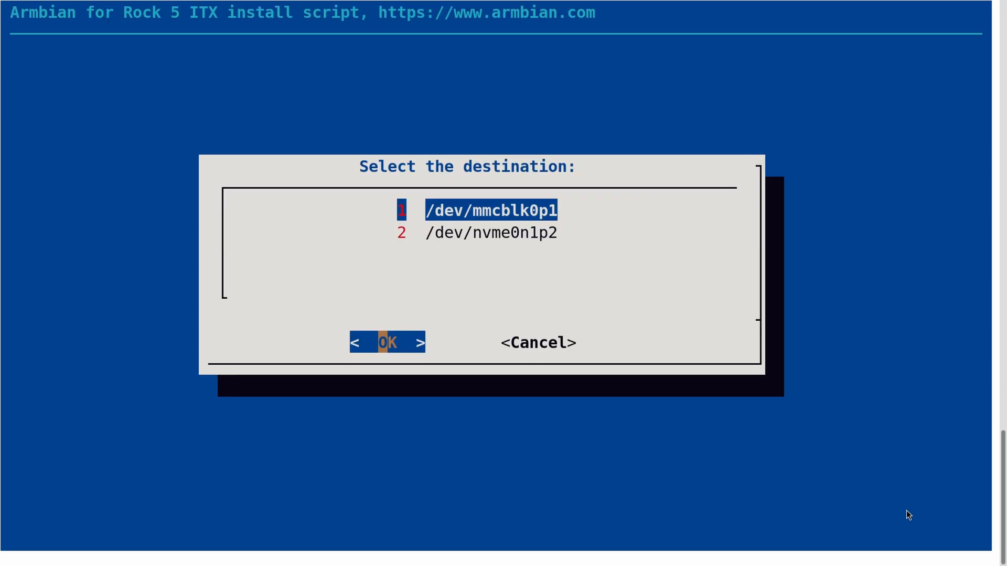
click(388, 341)
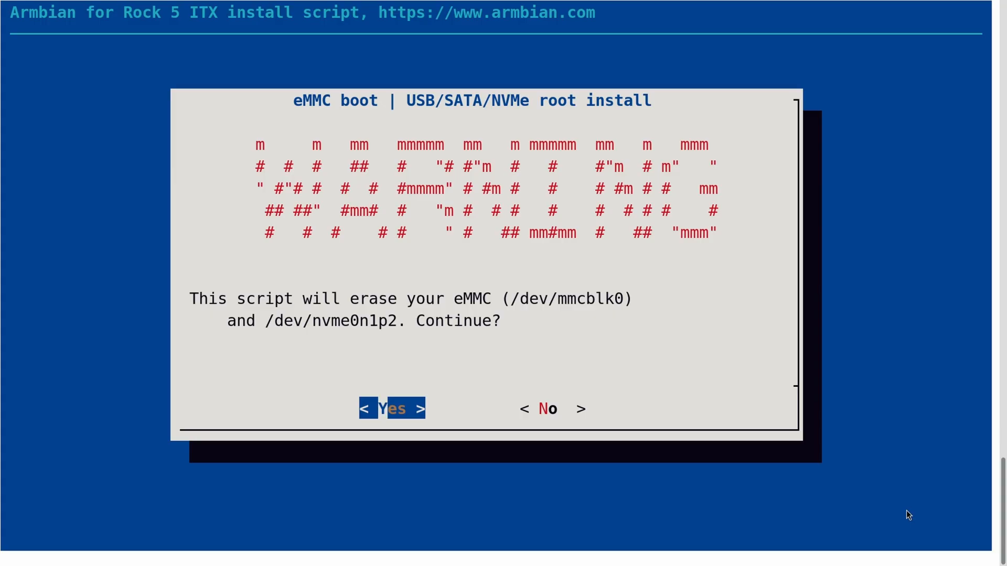
click(392, 408)
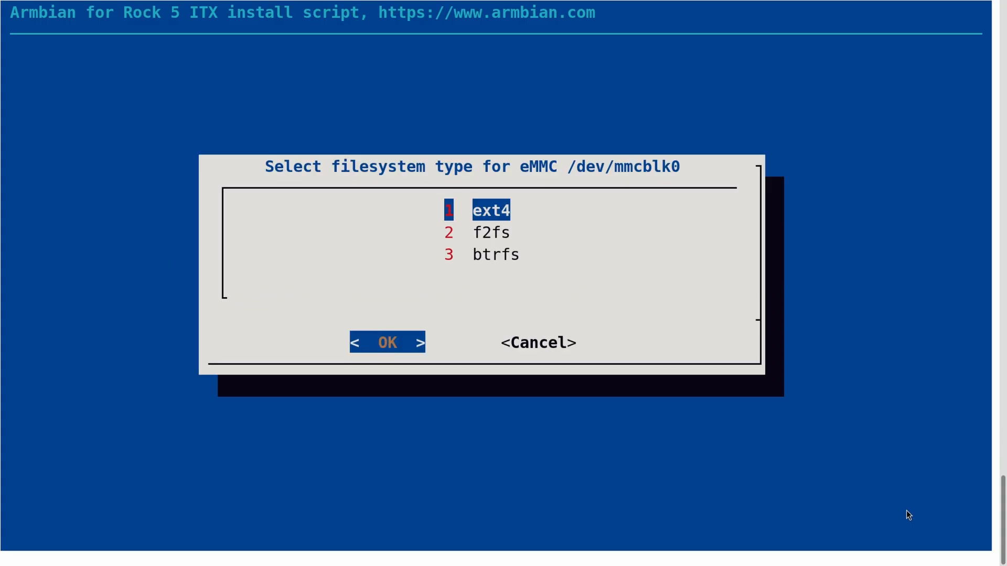
click(386, 341)
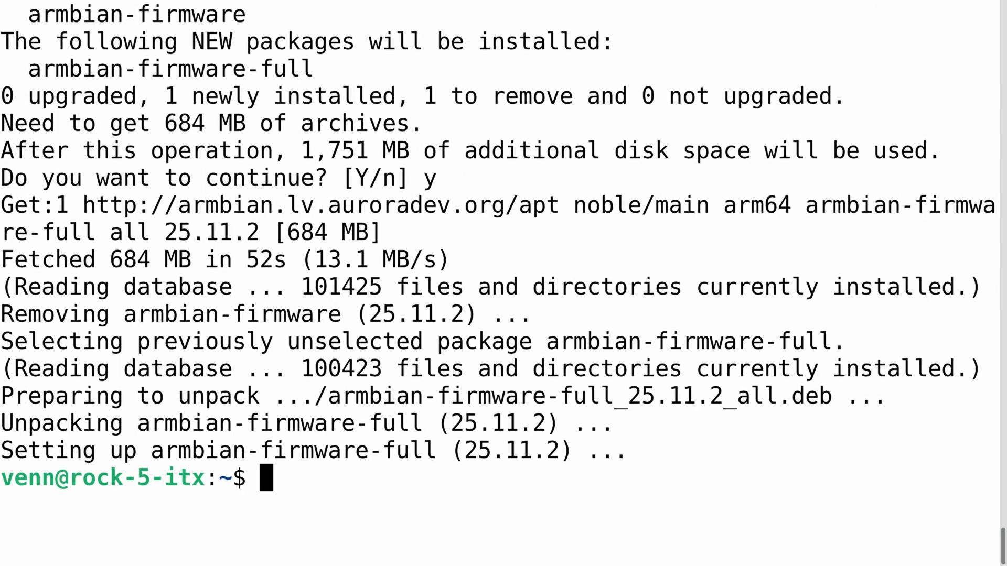
text(sudo reboot)
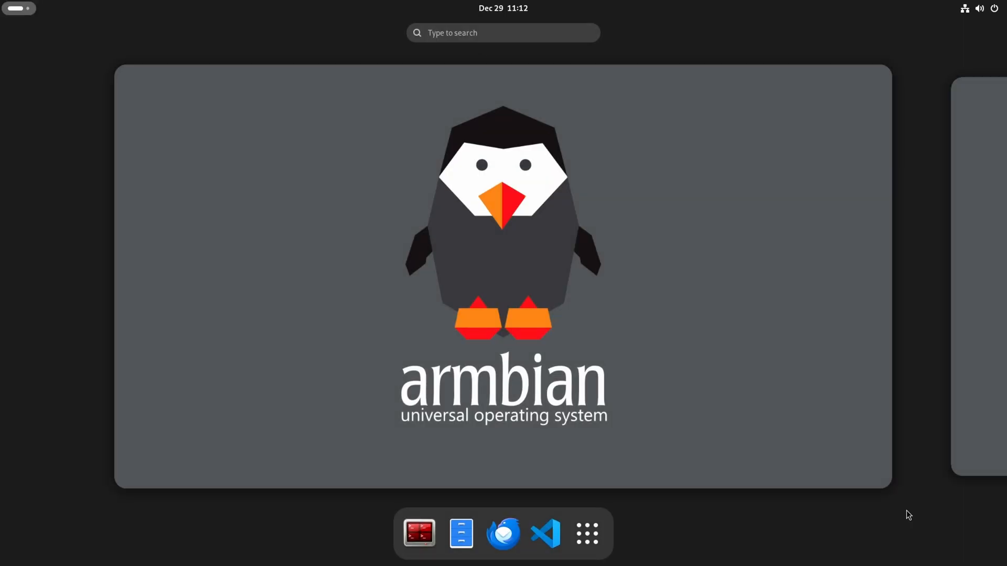
Join the 5Ghz Wi-Fi and review wired network, Bluetooth, 1920×1080 display and Sound outputs.
text(sys)
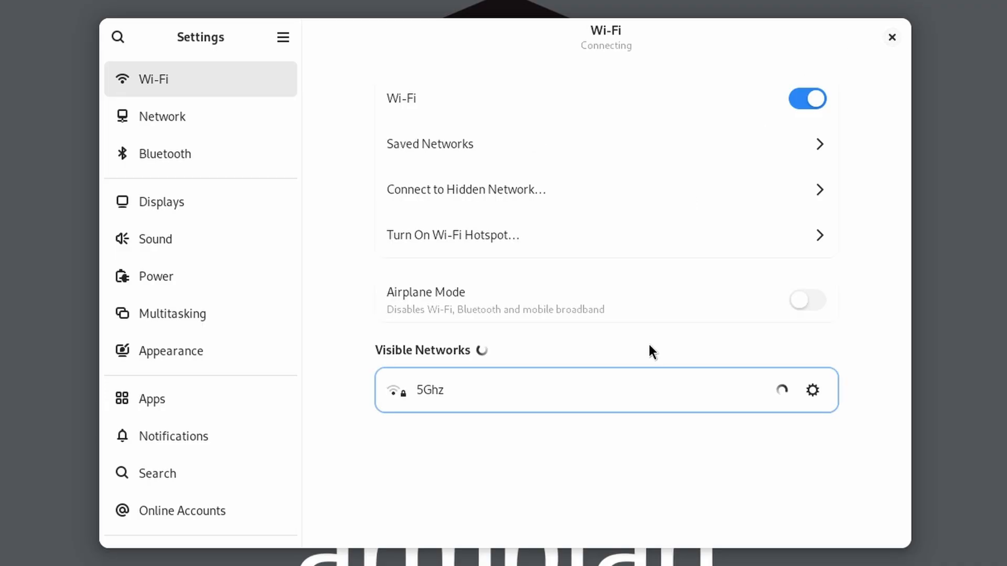
click(170, 116)
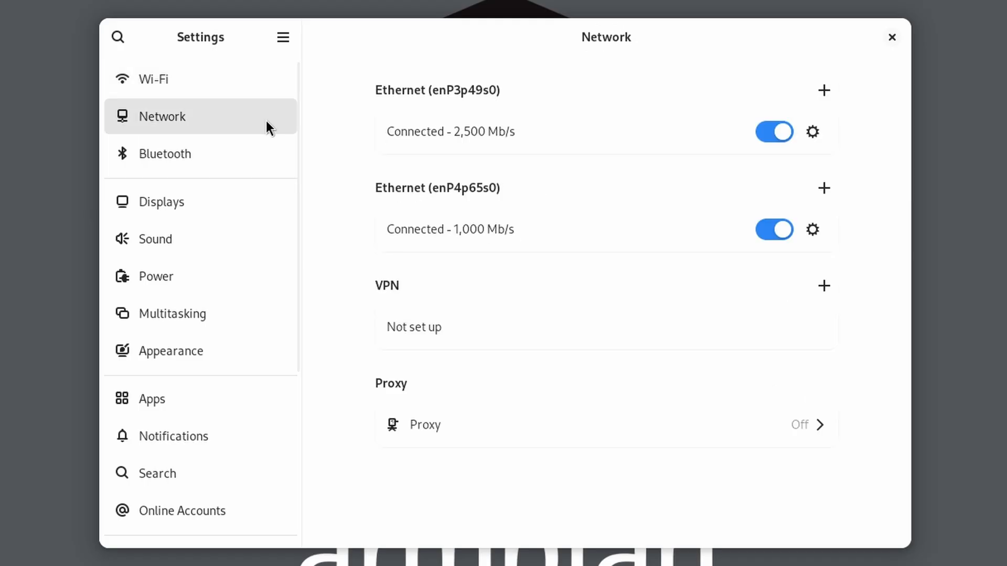
mouse_move(504, 157)
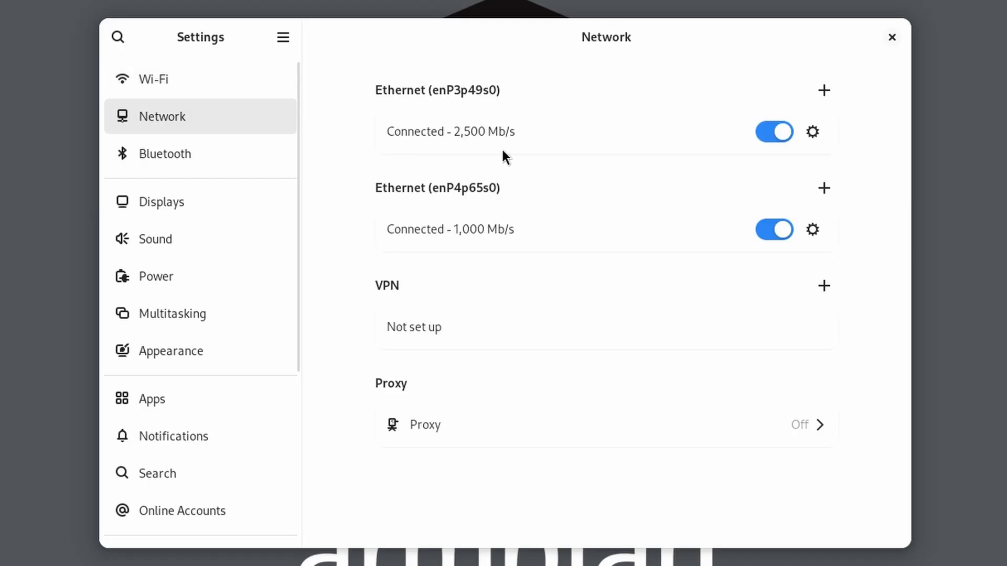
click(165, 154)
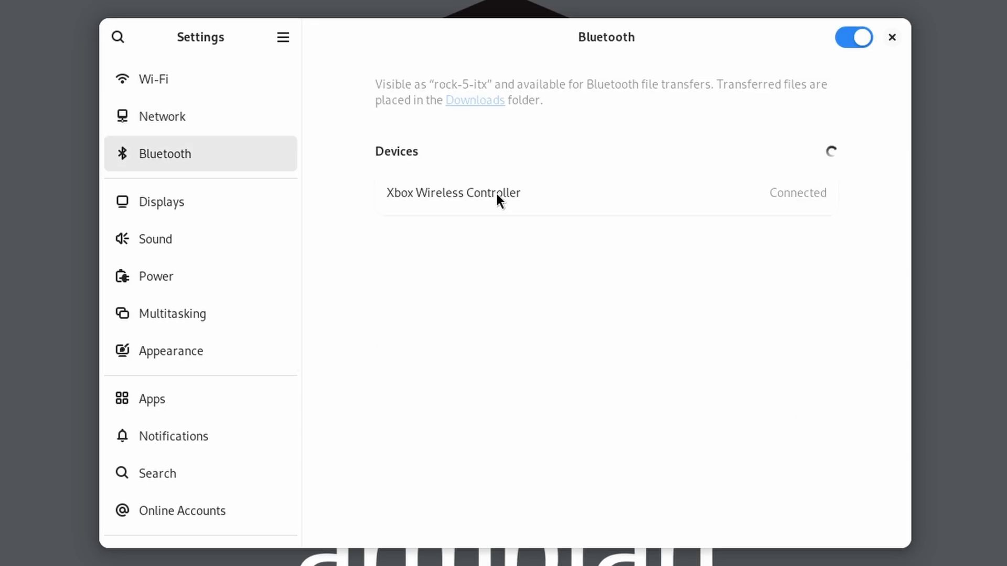
click(453, 193)
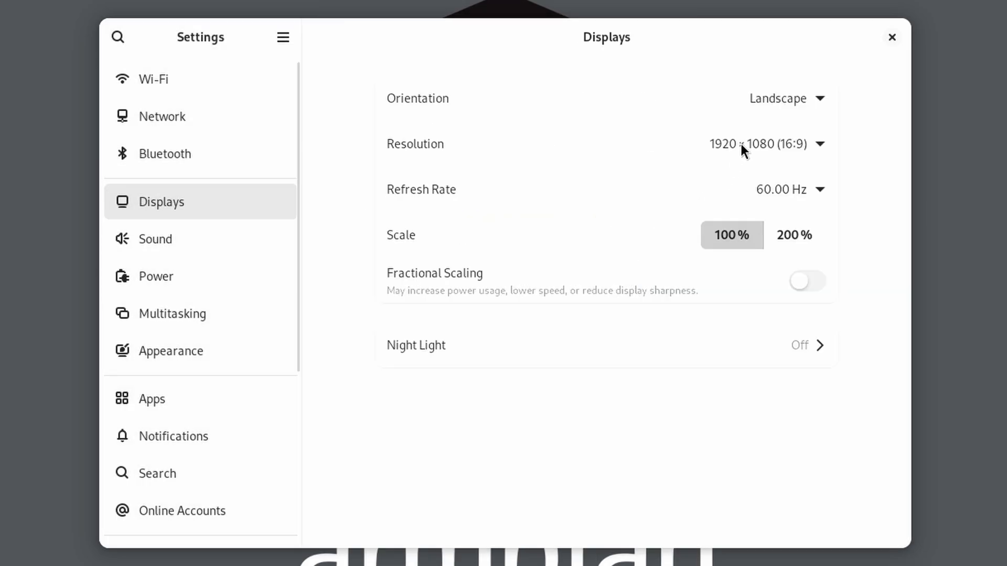
click(819, 143)
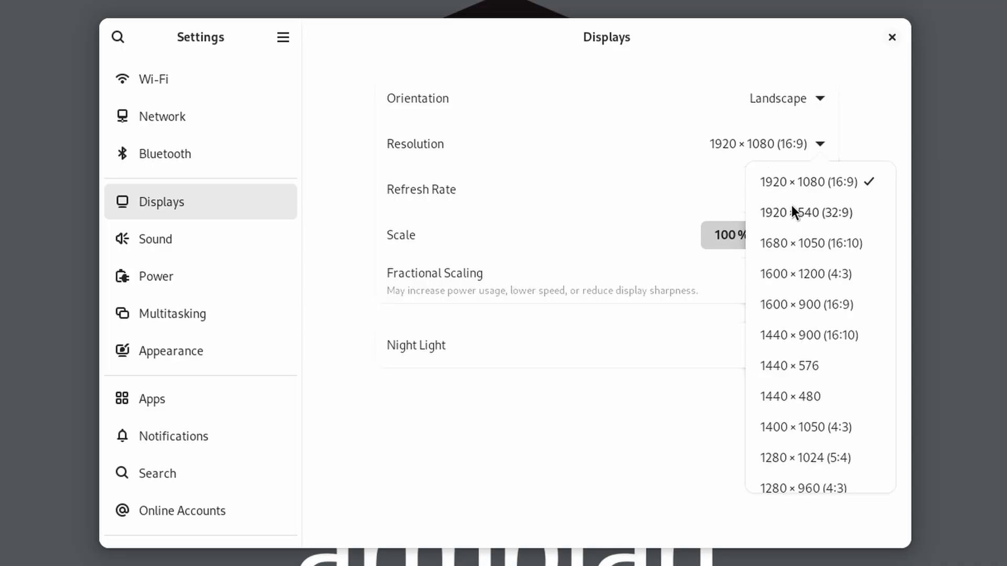
scroll(down, 3)
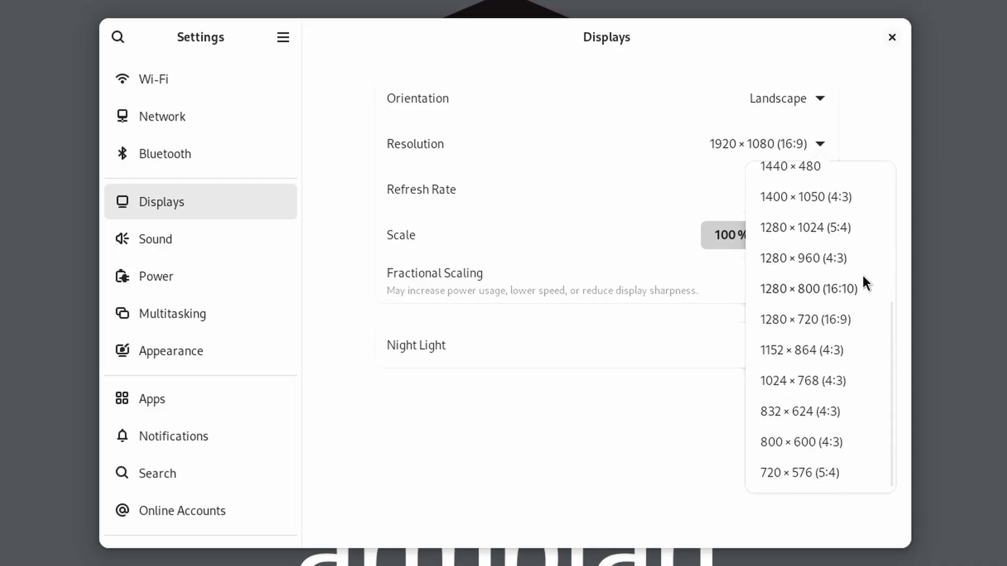
click(155, 239)
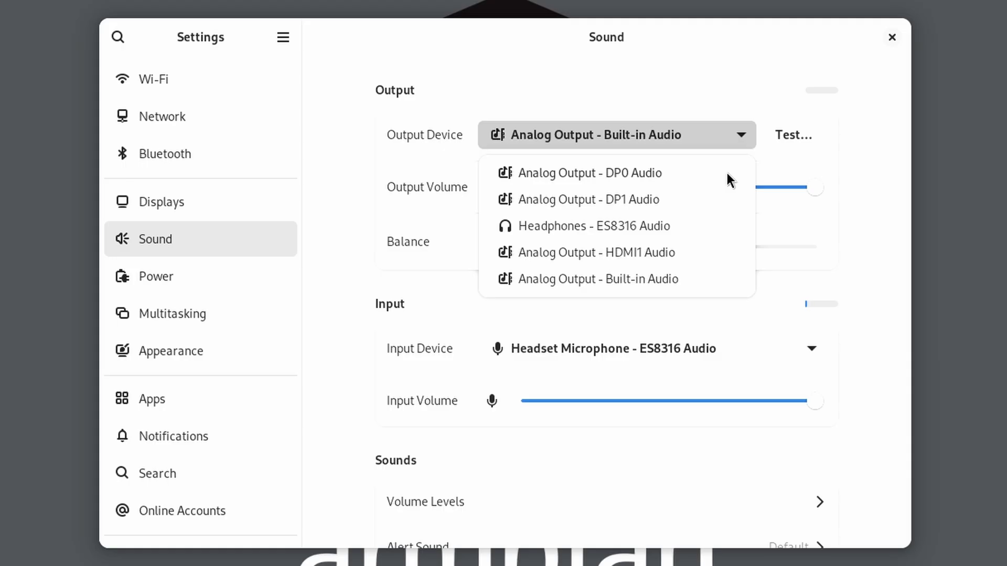
mouse_move(727, 198)
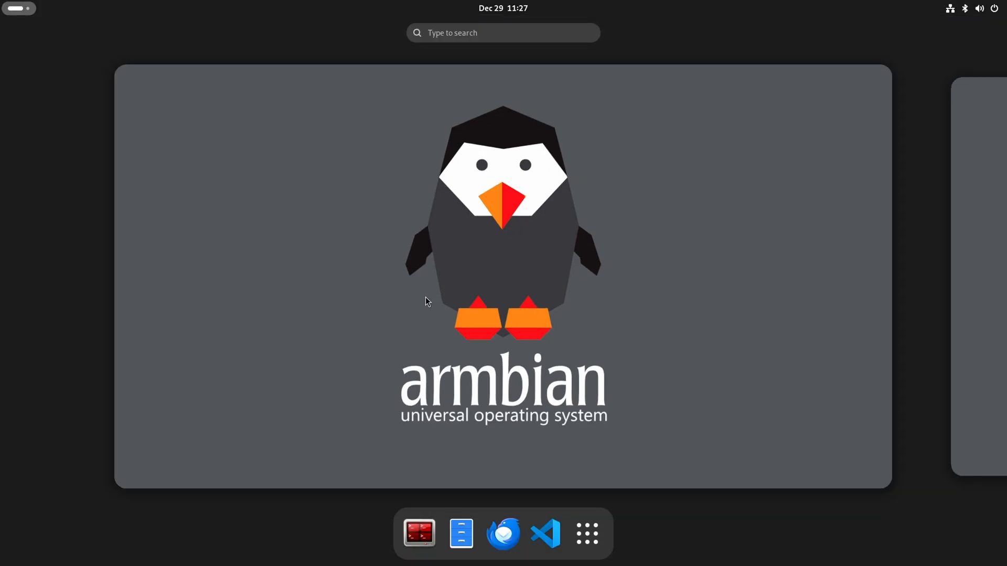
Open Show Apps and page forward twice through the installed applications grid.
click(585, 533)
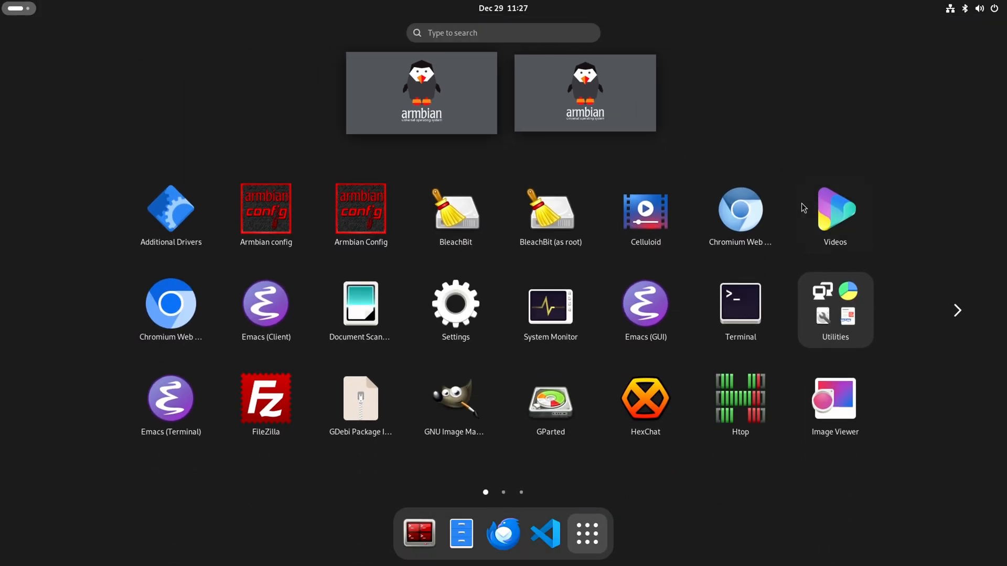
mouse_move(740, 397)
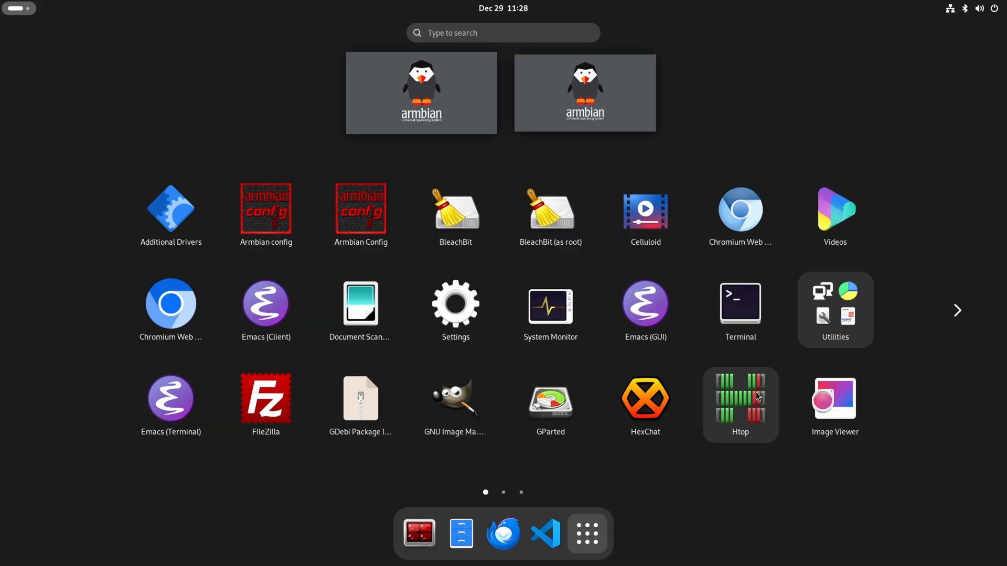
click(957, 309)
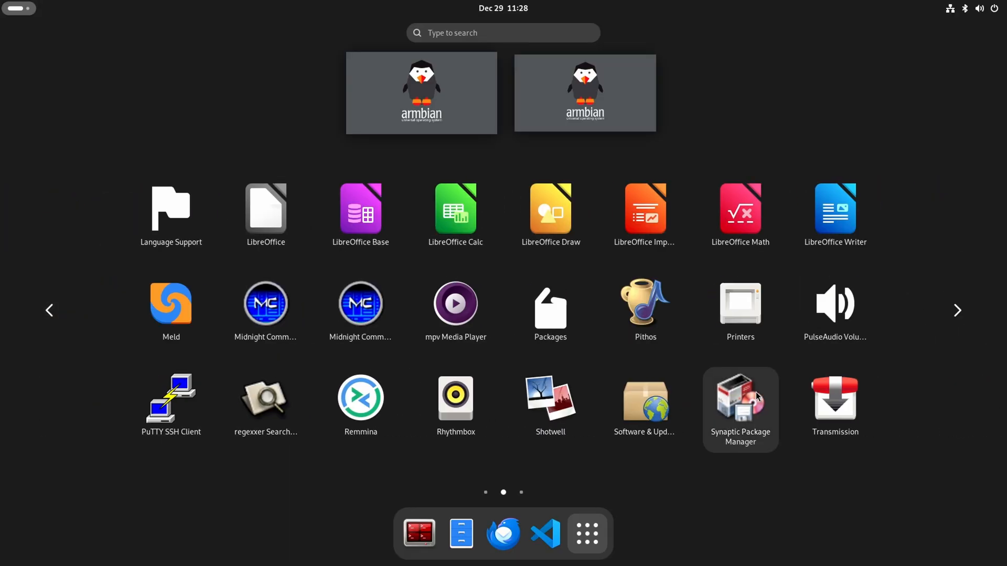
mouse_move(550, 404)
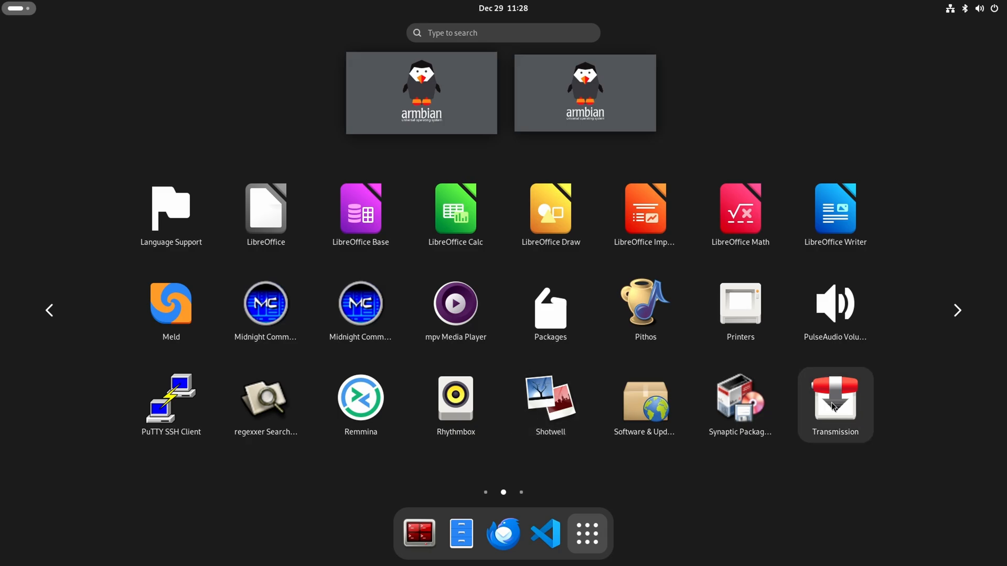
click(958, 310)
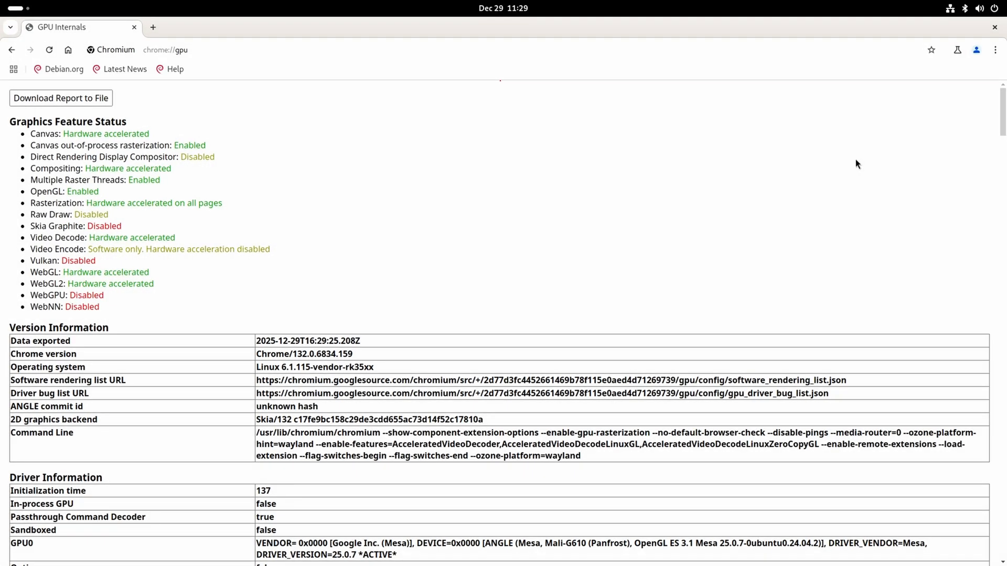
Review chrome://gpu hardware-acceleration status in Chromium, then close the browser window.
key(ctrl+plus)
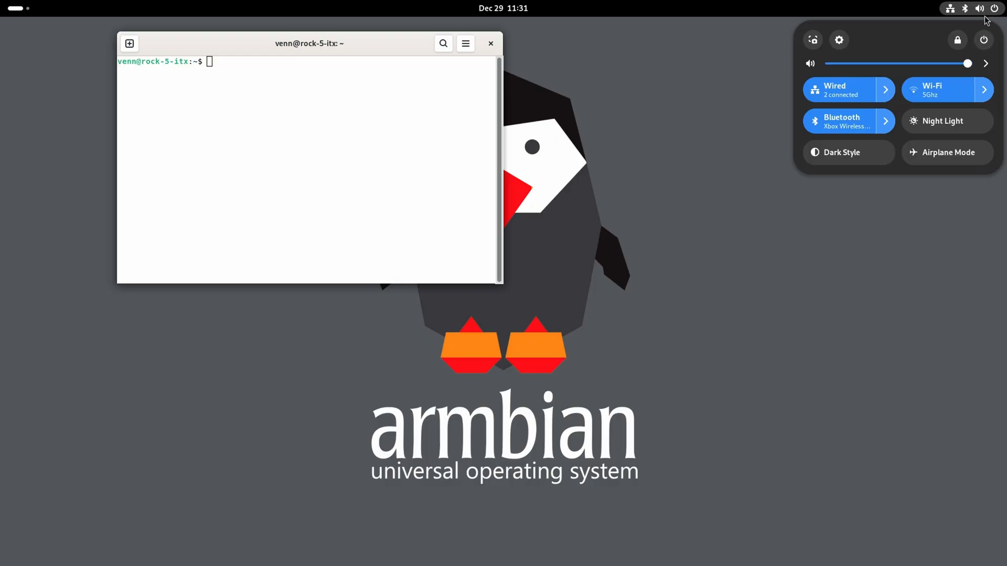
click(847, 153)
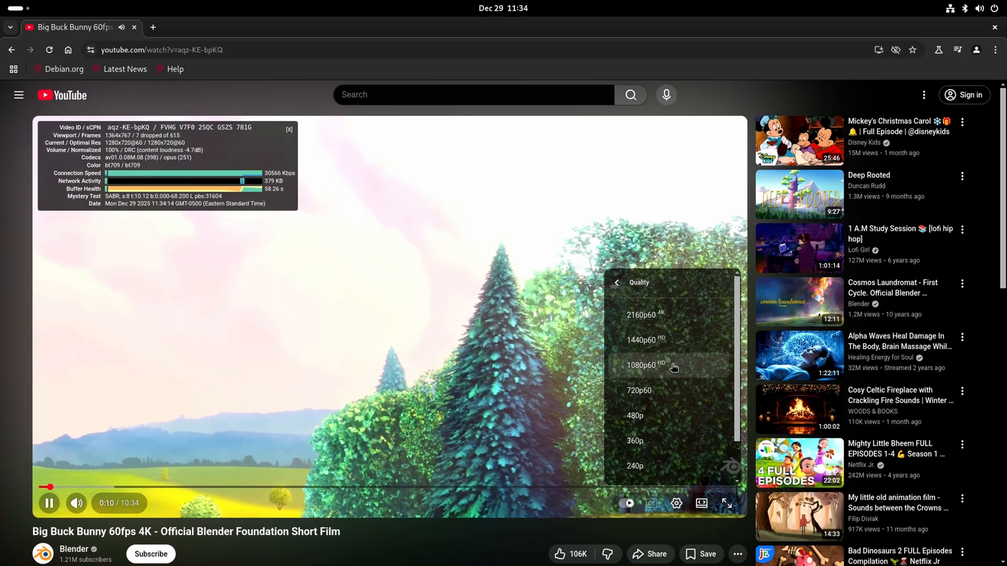
Set the Big Buck Bunny video quality to 1080p60.
click(647, 365)
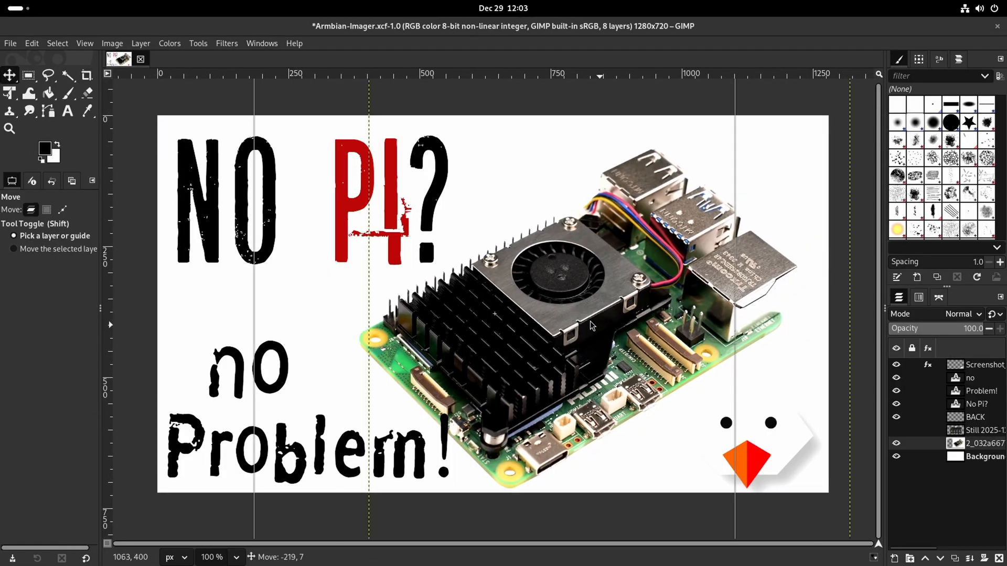
Drag the board photo layer left on the 'No Pi? no Problem!' canvas.
drag(591, 324, 623, 353)
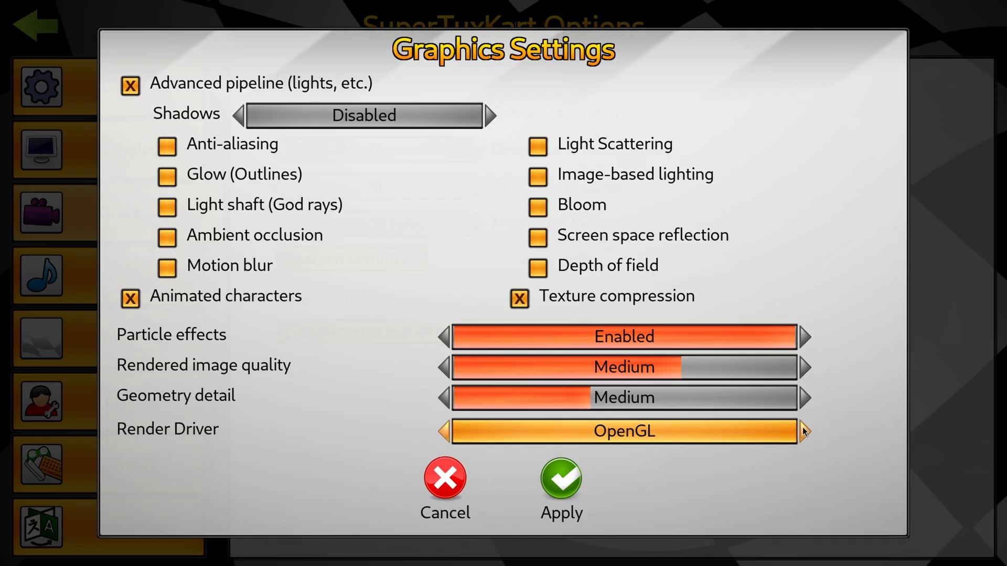
Select Vulkan as the render driver and apply the graphics settings.
click(804, 432)
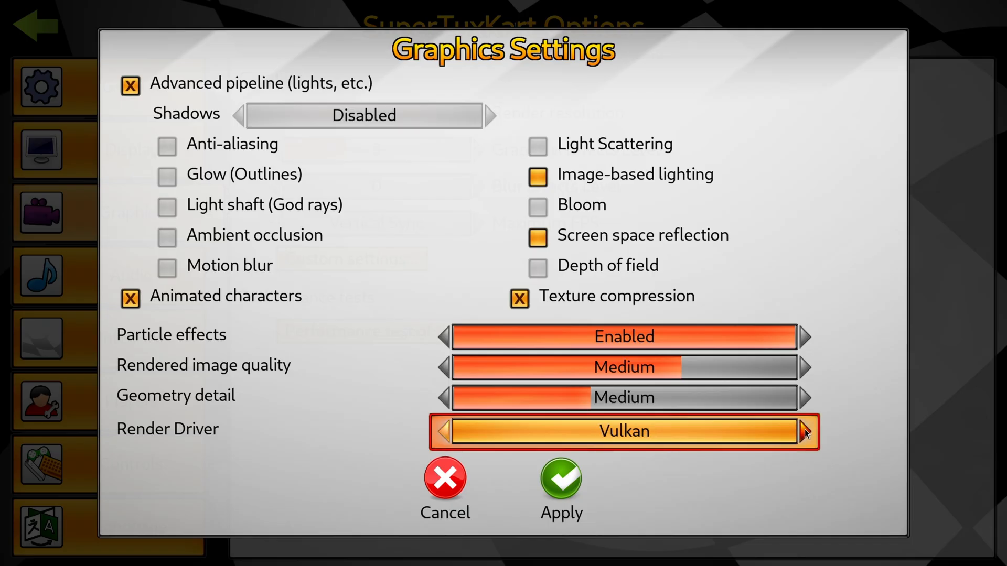
click(561, 478)
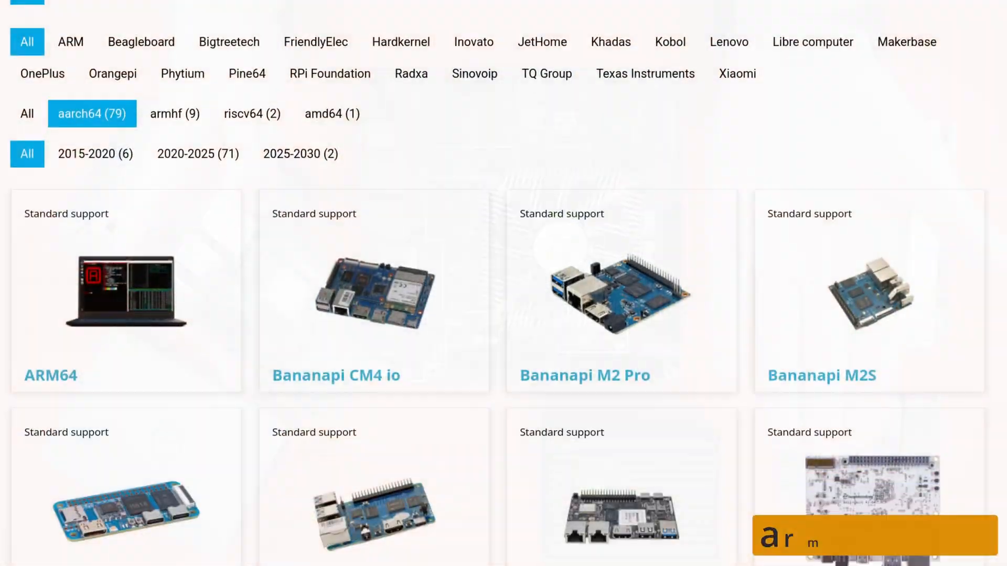
Scroll down to the Interfacing Linux article's Download and Setup section.
scroll(down, 3)
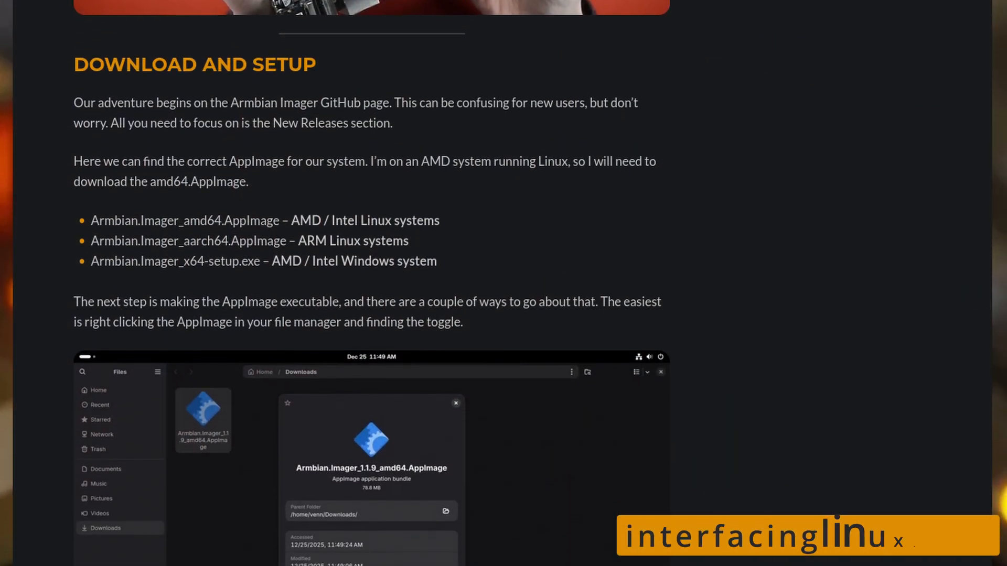
scroll(down, 3)
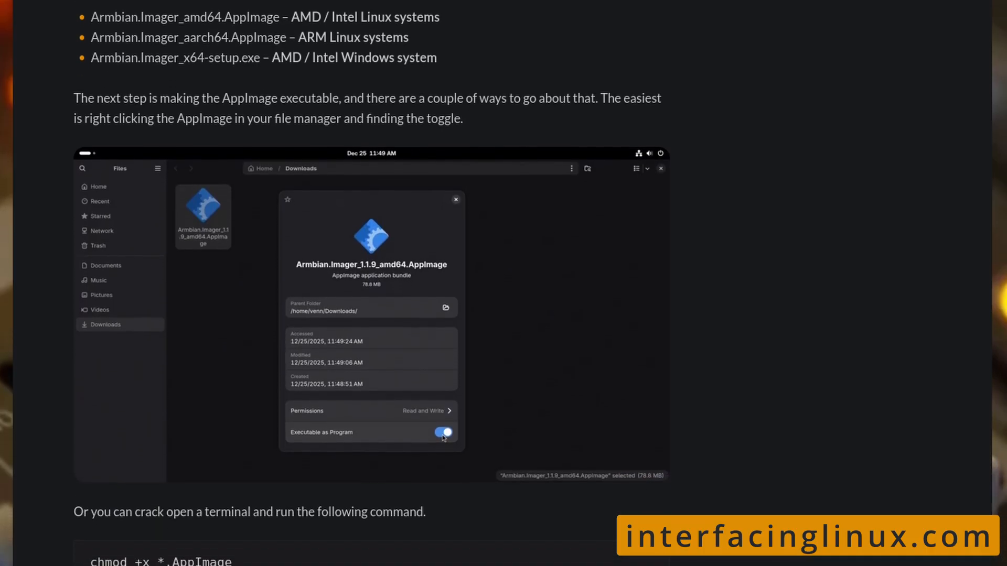
scroll(down, 3)
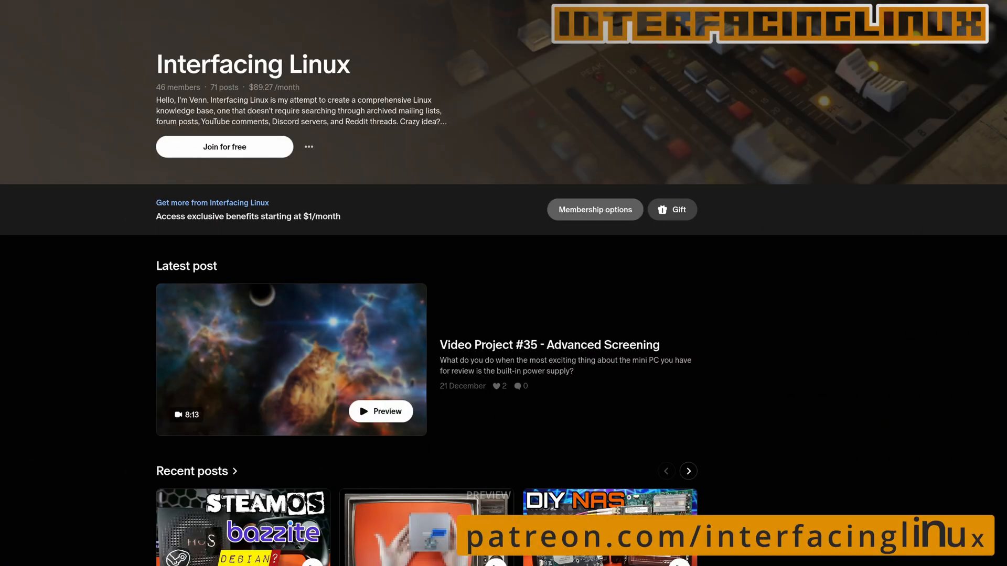
Show the Patreon membership tiers: MIDI $1, FireWire $5, USB $25.
click(593, 210)
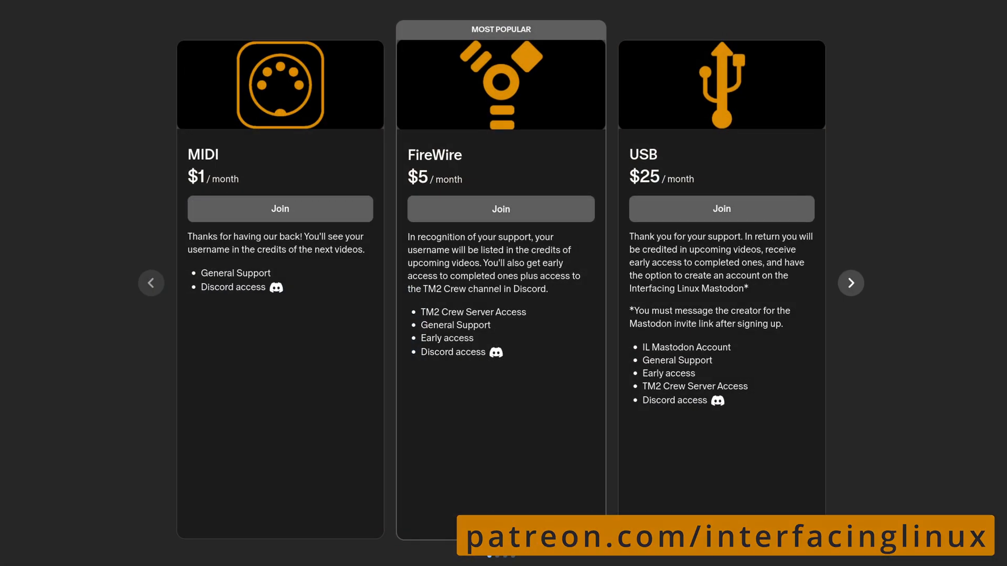